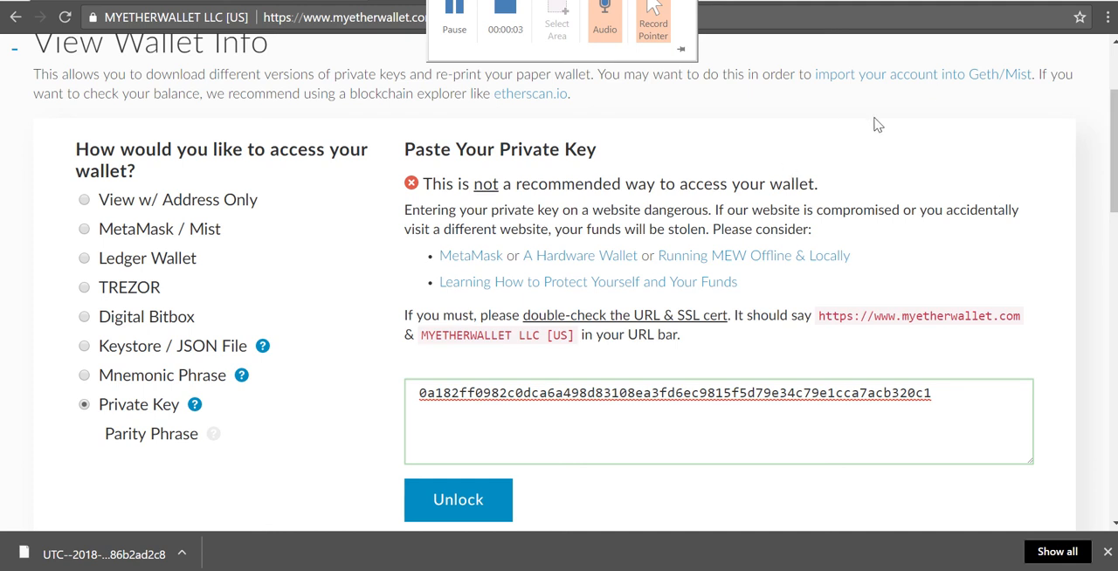
mouse_move(738, 137)
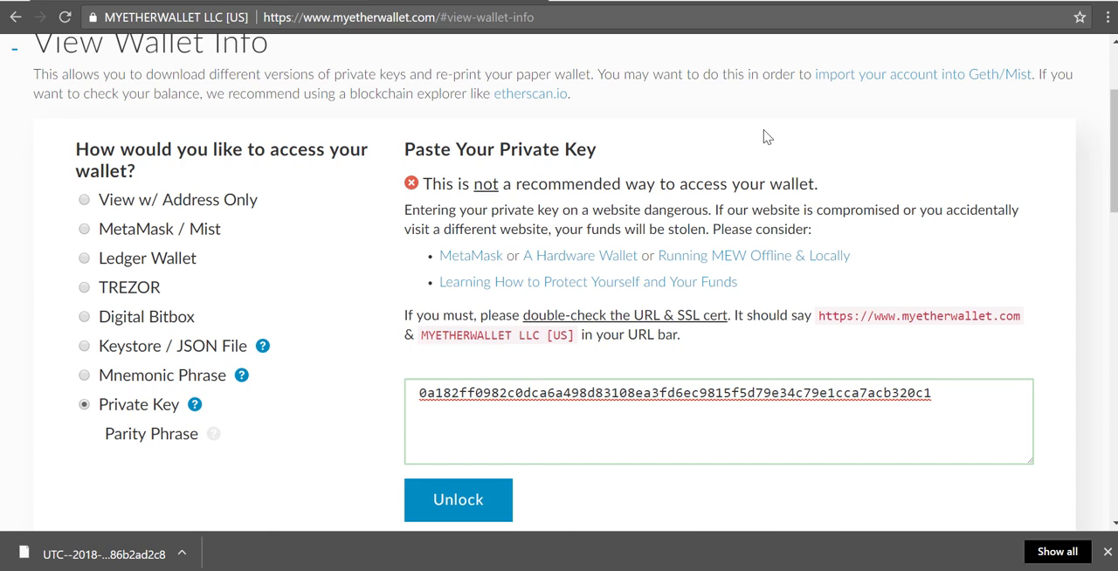
mouse_move(573, 153)
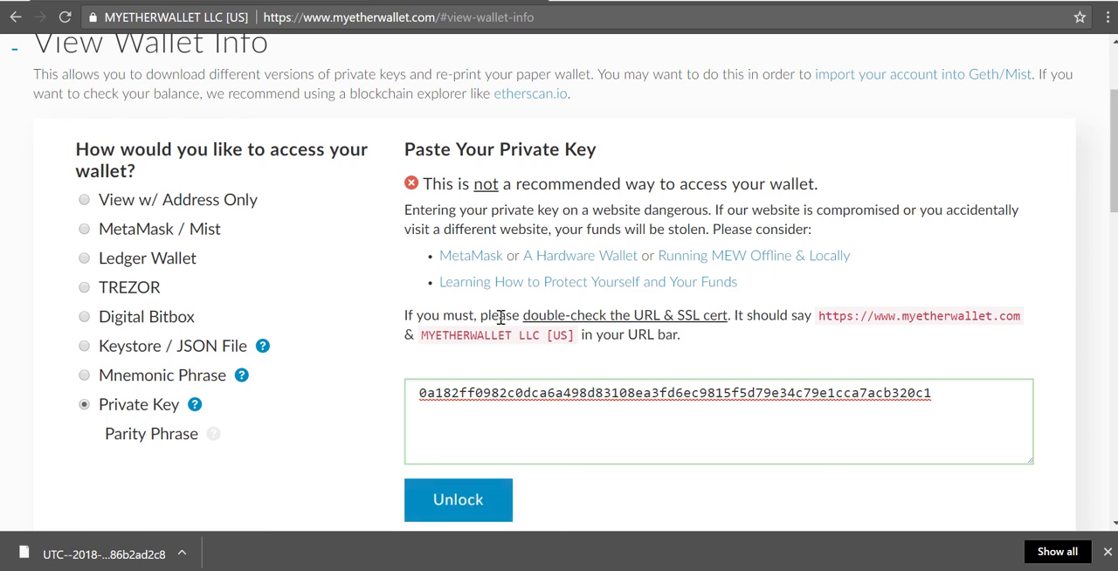
mouse_move(489, 390)
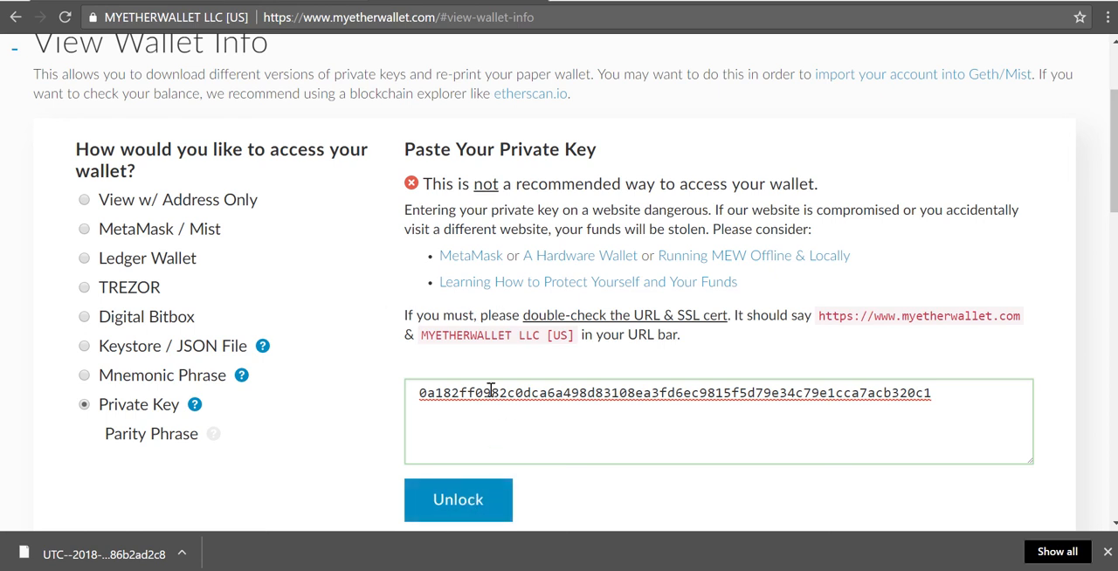
Step: Select the pasted private key and unlock the test wallet with it
triple_click(673, 391)
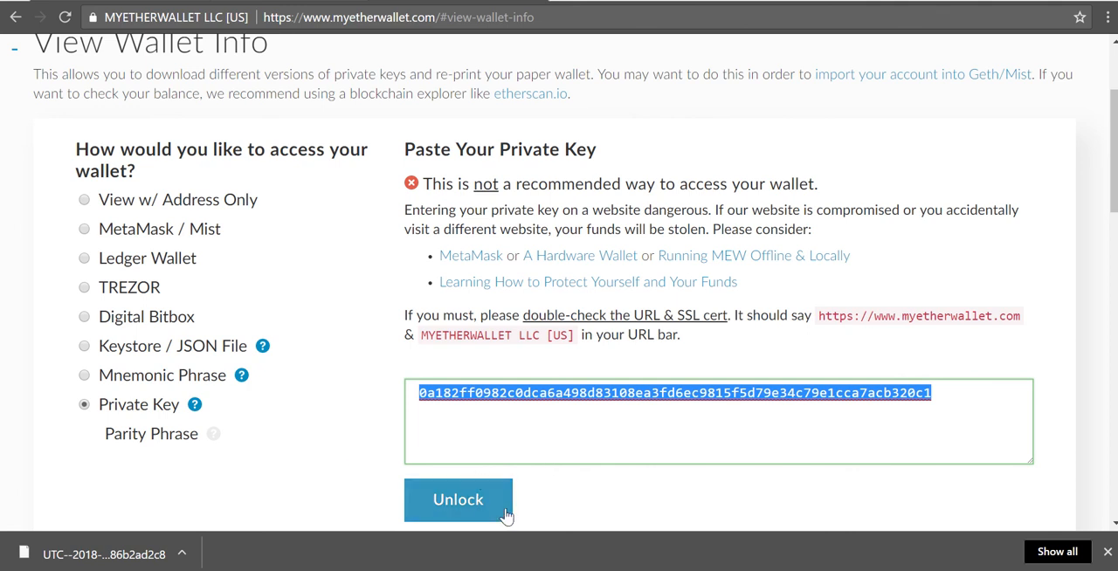
left_click(458, 500)
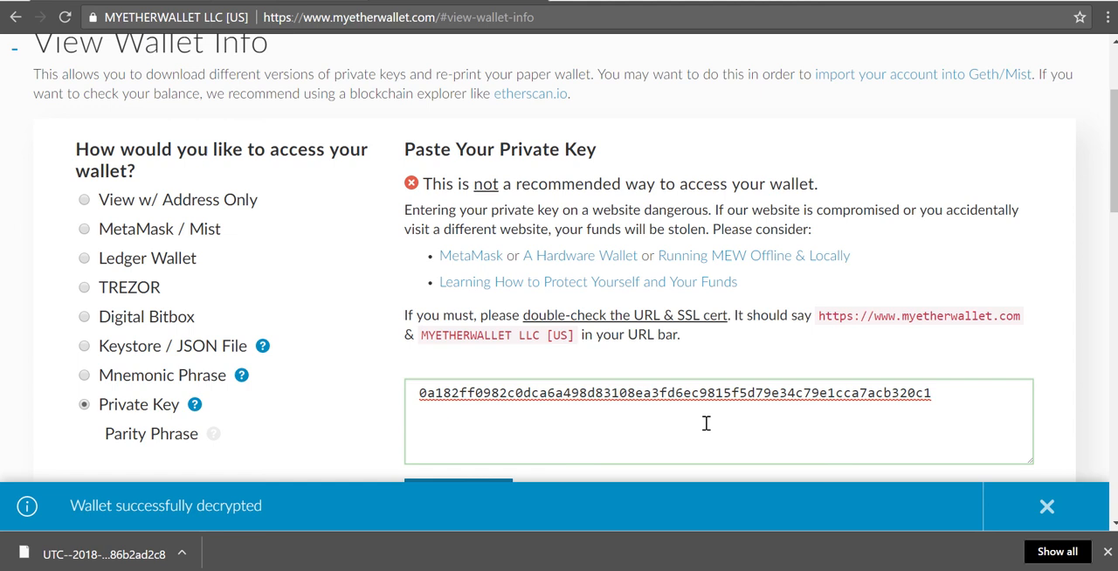
Step: Bring the Your Address panel into view and select the unlocked wallet's address
scroll("down", 3)
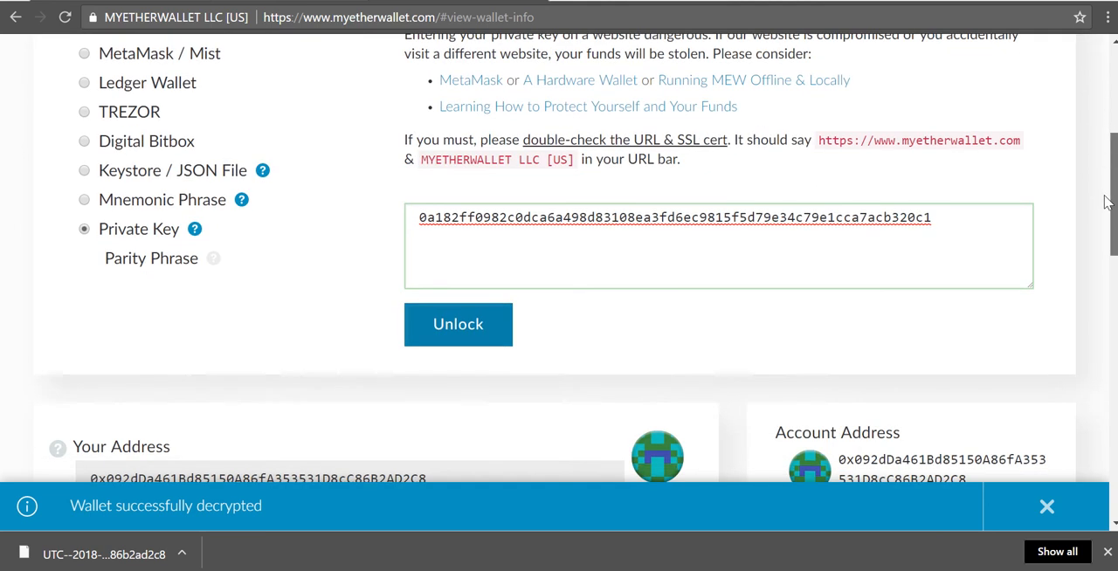
scroll("down", 3)
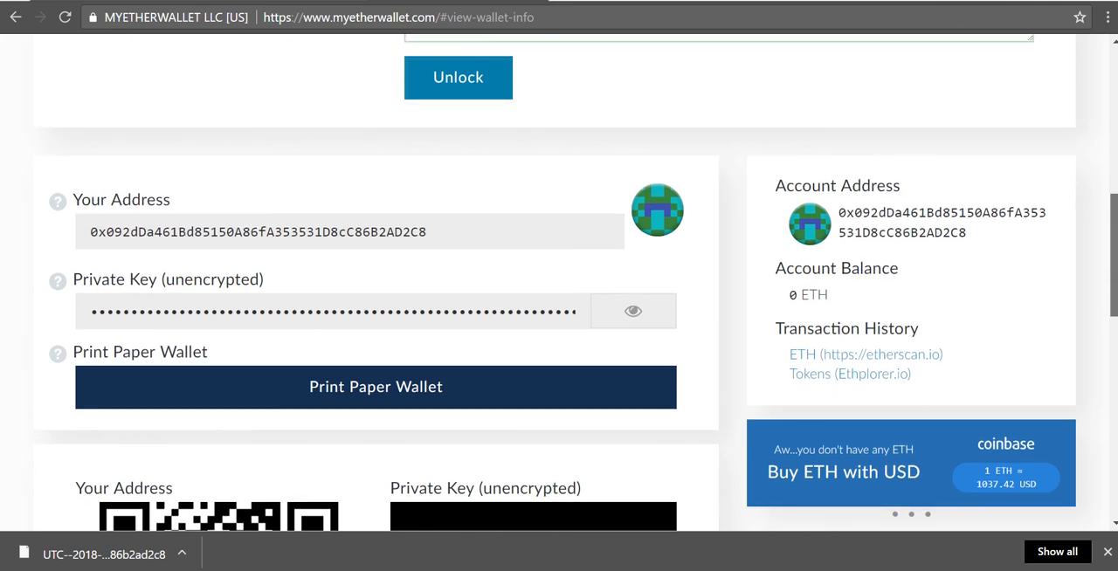
mouse_move(1066, 179)
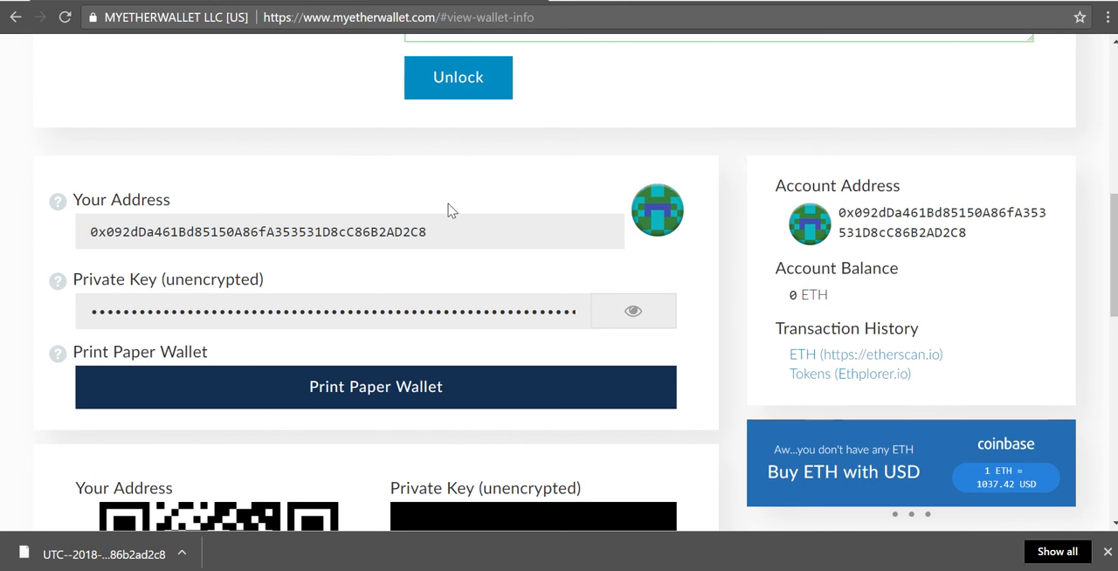
double_click(259, 231)
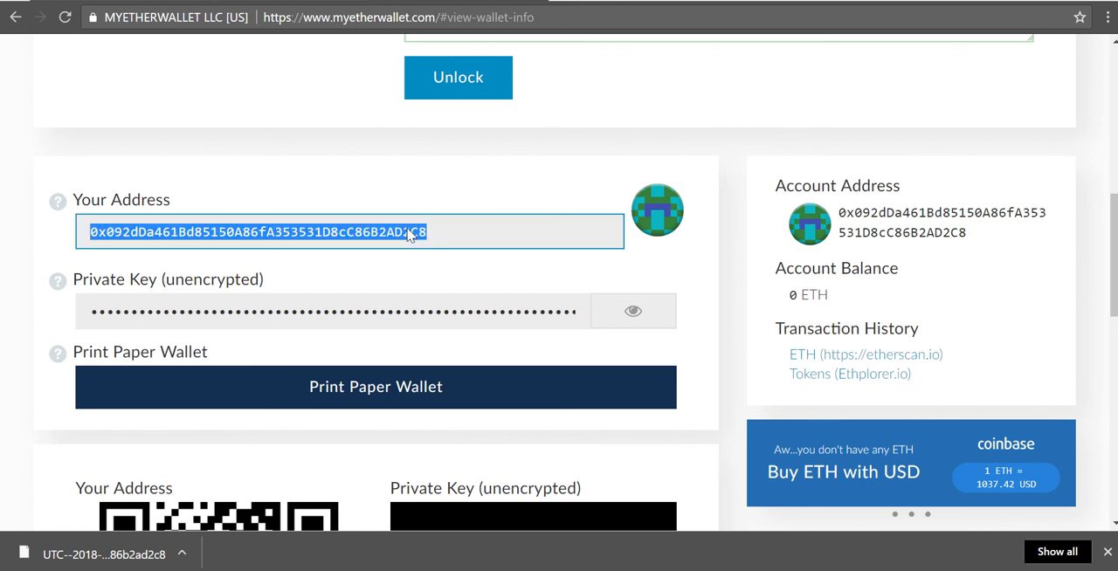
mouse_move(350, 239)
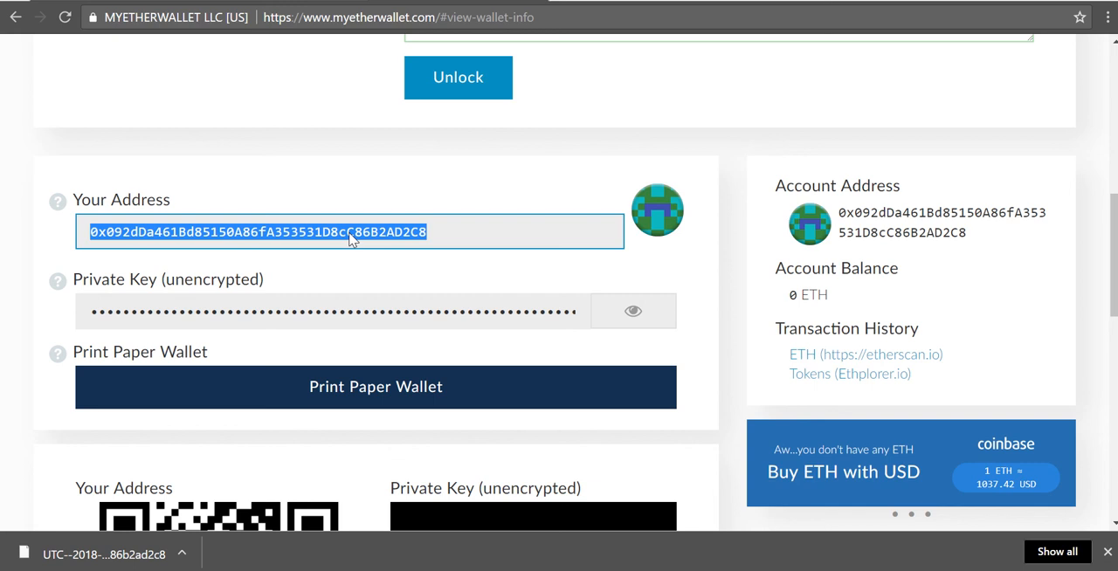
mouse_move(430, 231)
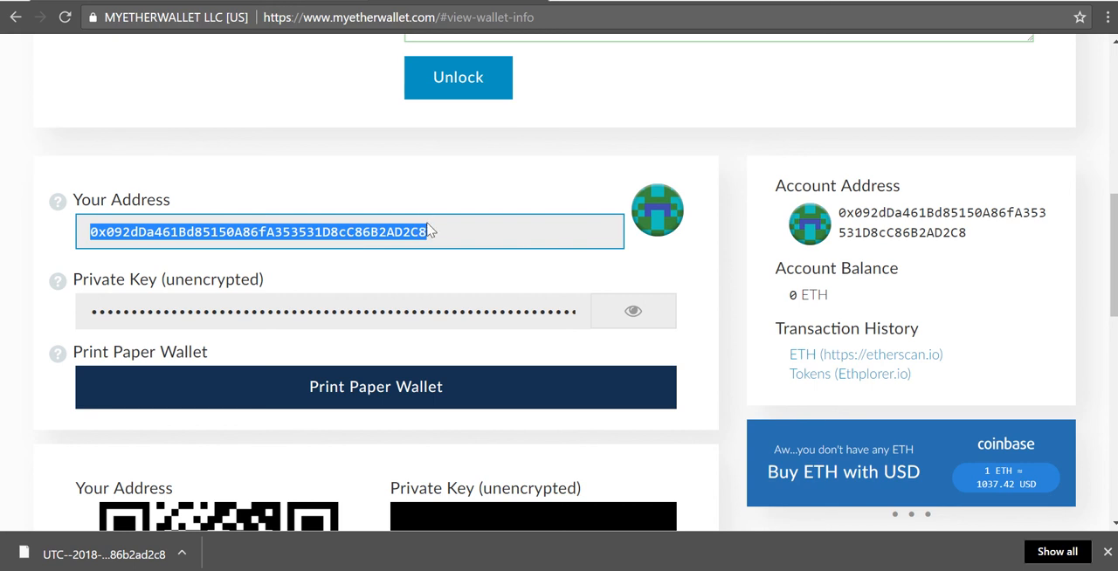
mouse_move(932, 256)
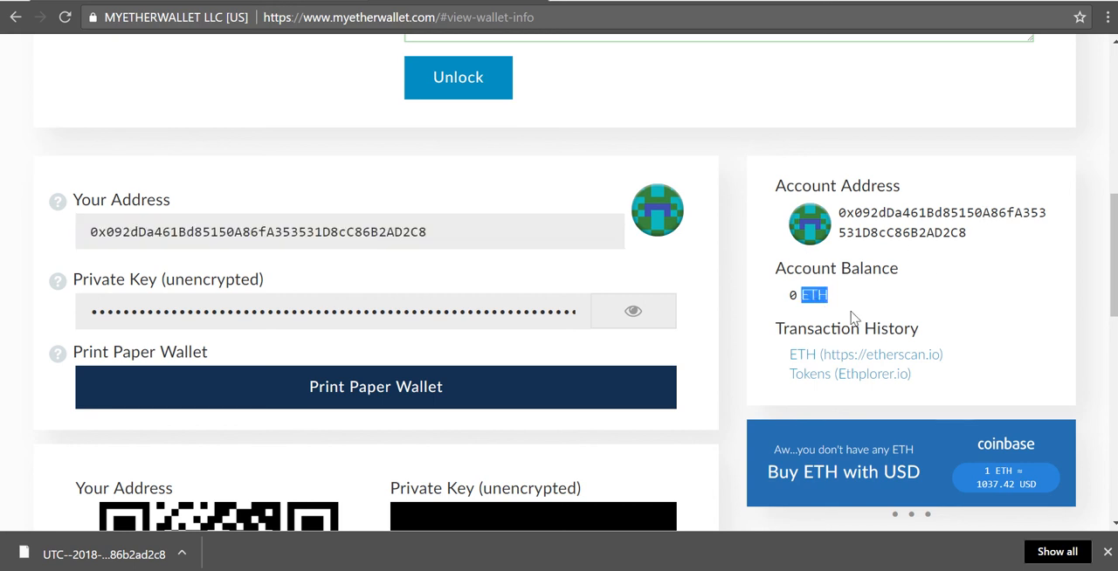
Step: Reach the Token Balances section and reveal the full list of supported tokens
scroll("down", 3)
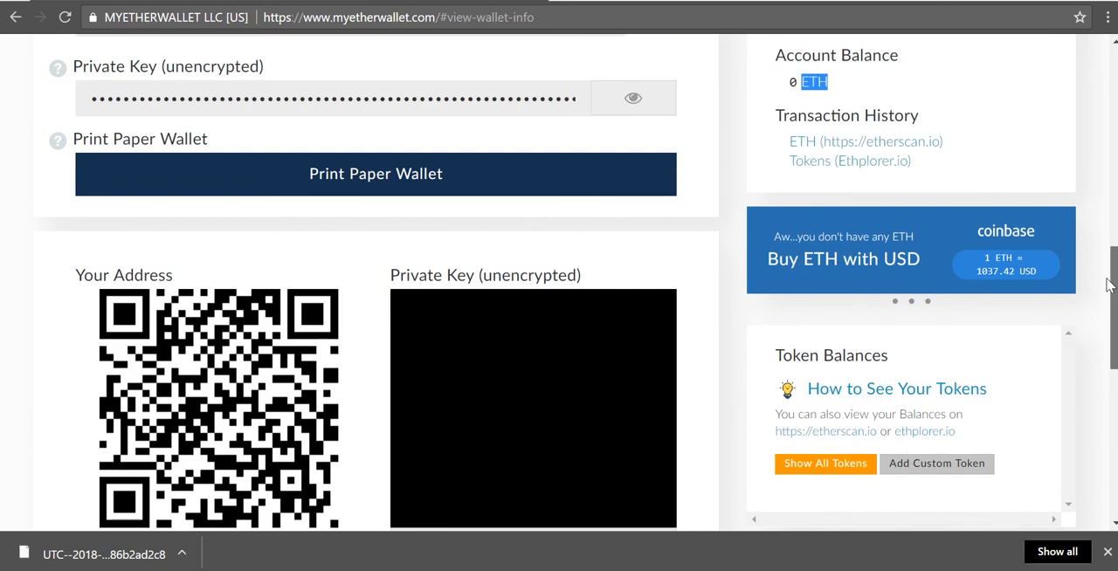
scroll("down", 3)
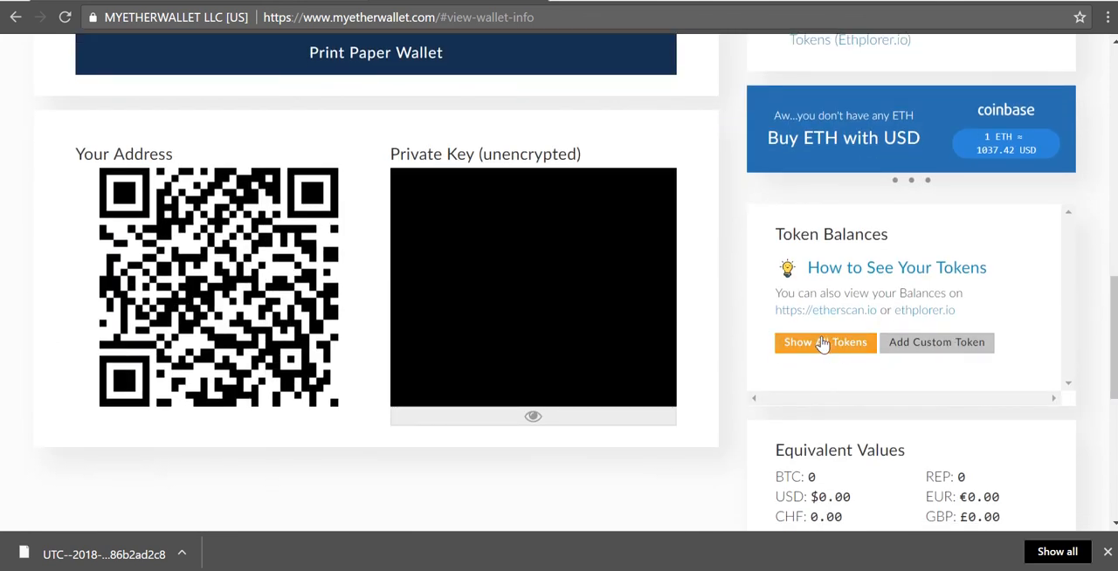
left_click(825, 342)
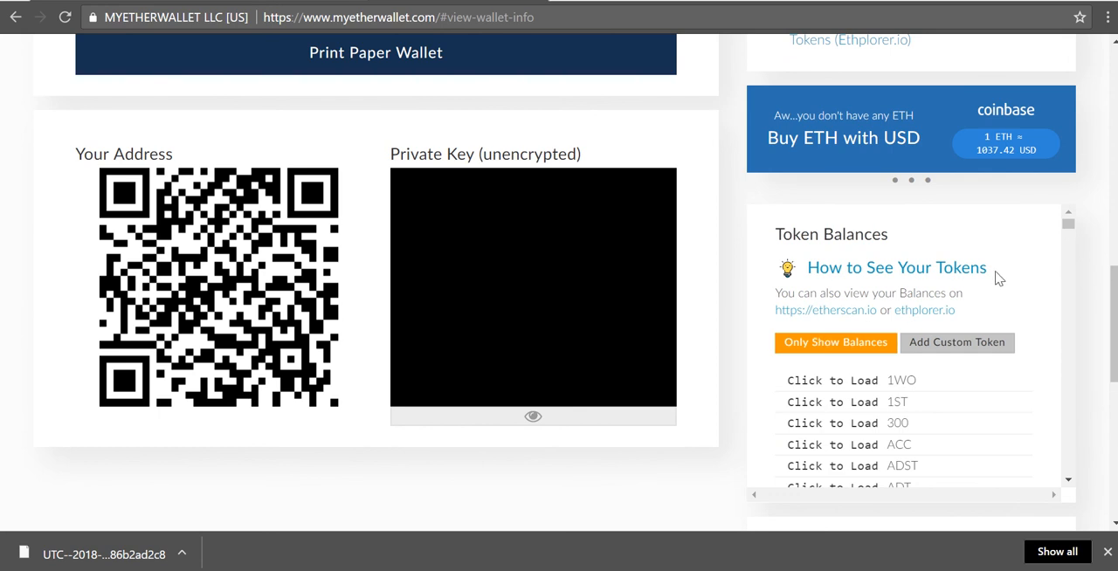
mouse_move(1060, 236)
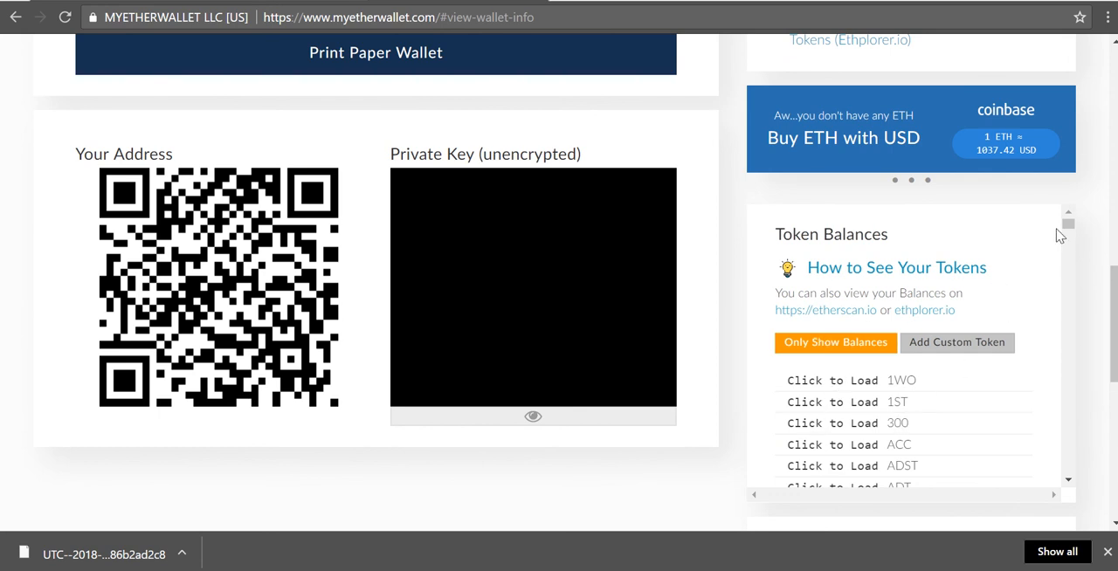
Step: Browse down the token list until the EOS entry comes into view
scroll("down", 3)
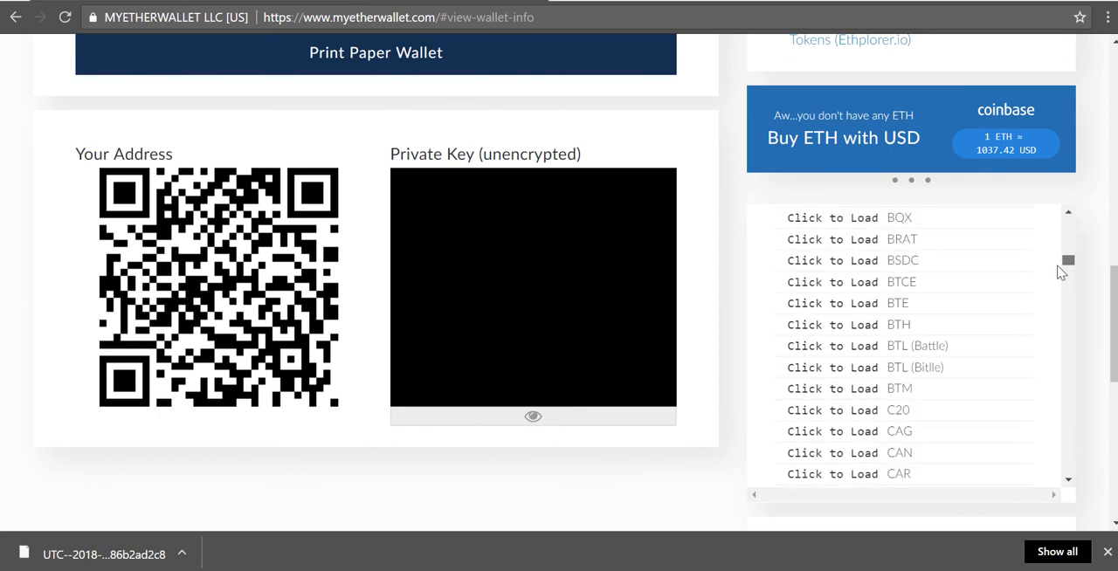
scroll("down", 3)
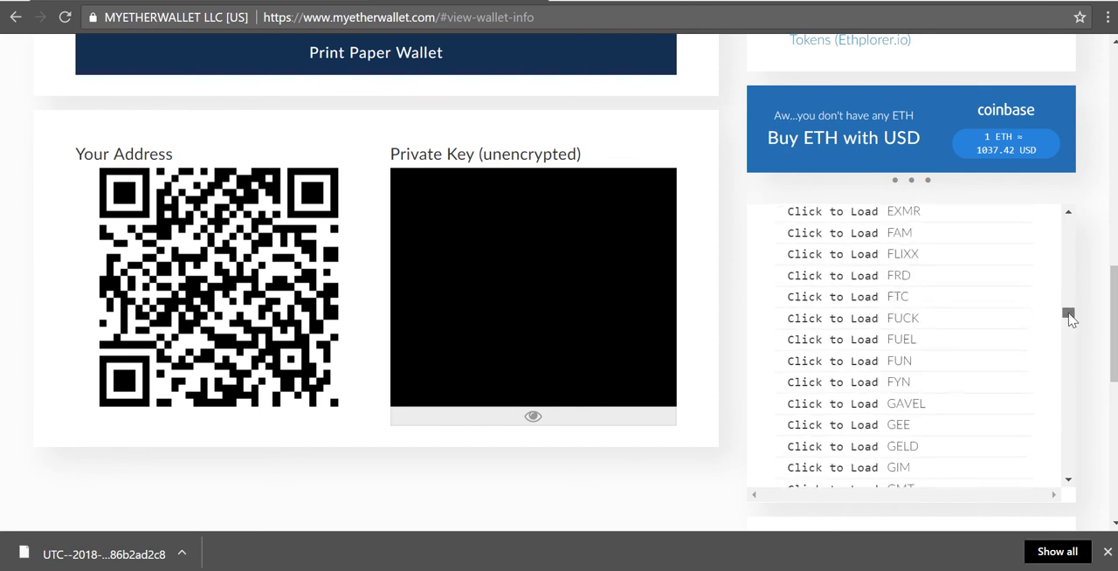
left_click_drag(1070, 318, 1069, 299)
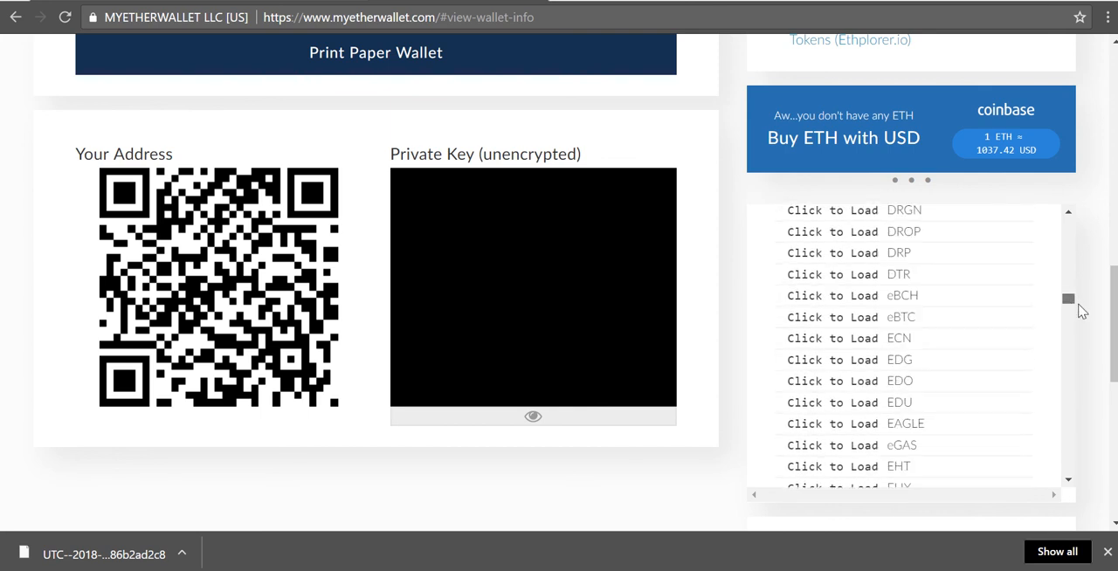
scroll("down", 3)
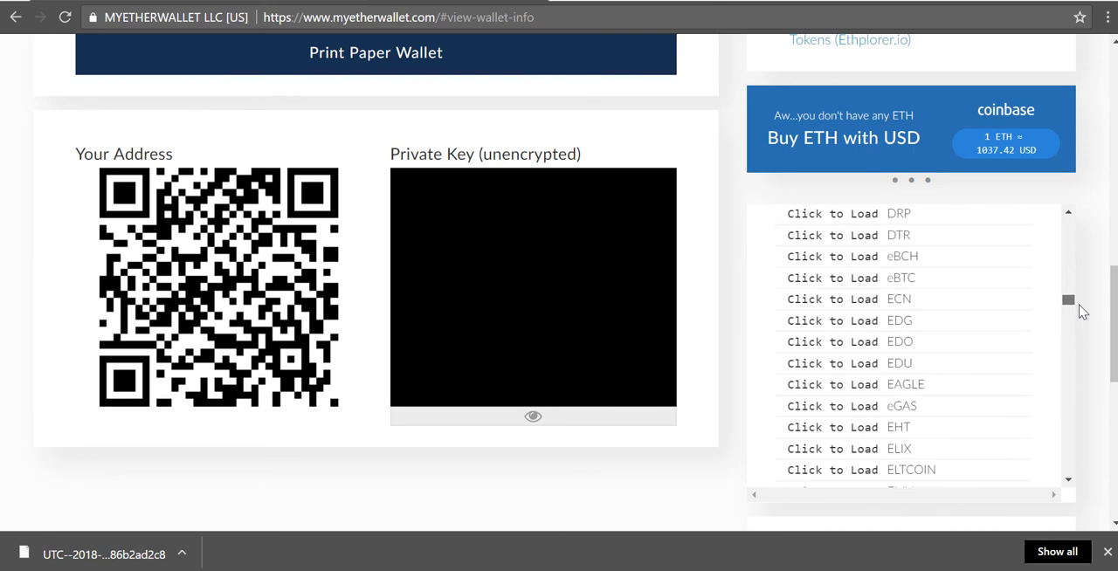
scroll("down", 3)
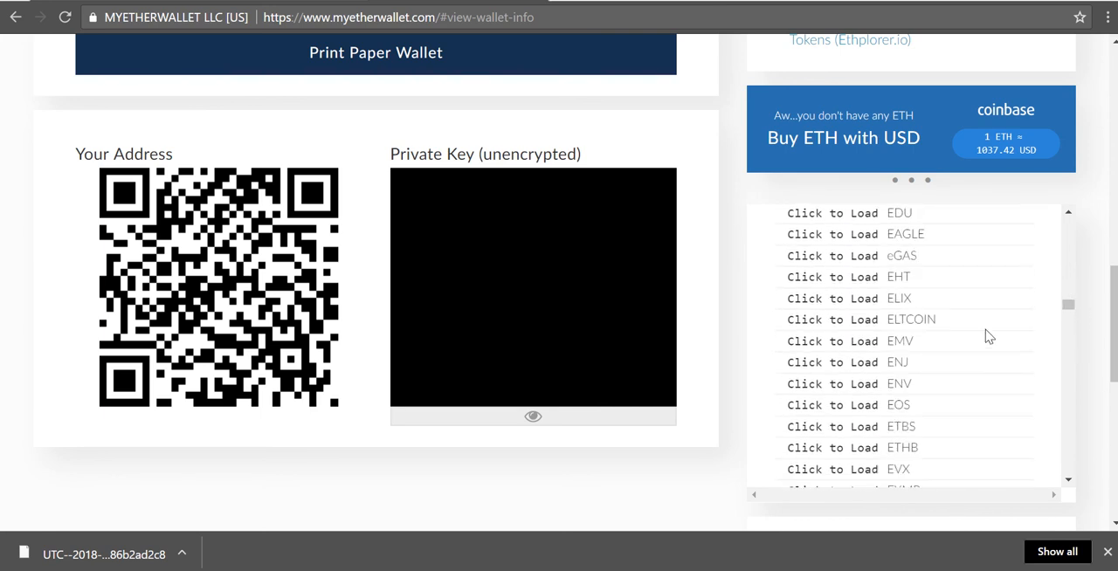
mouse_move(871, 416)
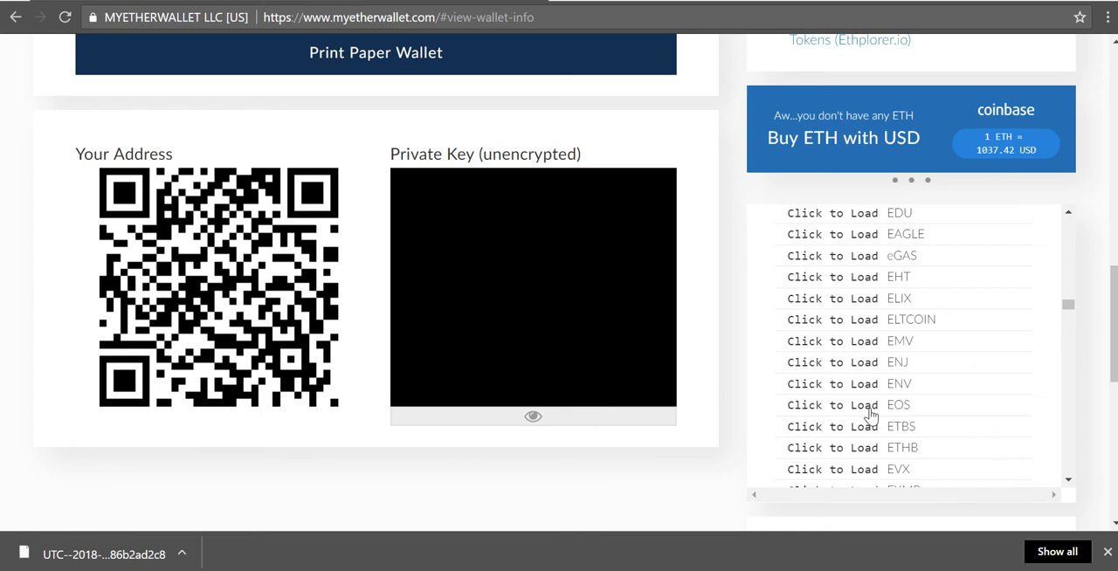
mouse_move(884, 413)
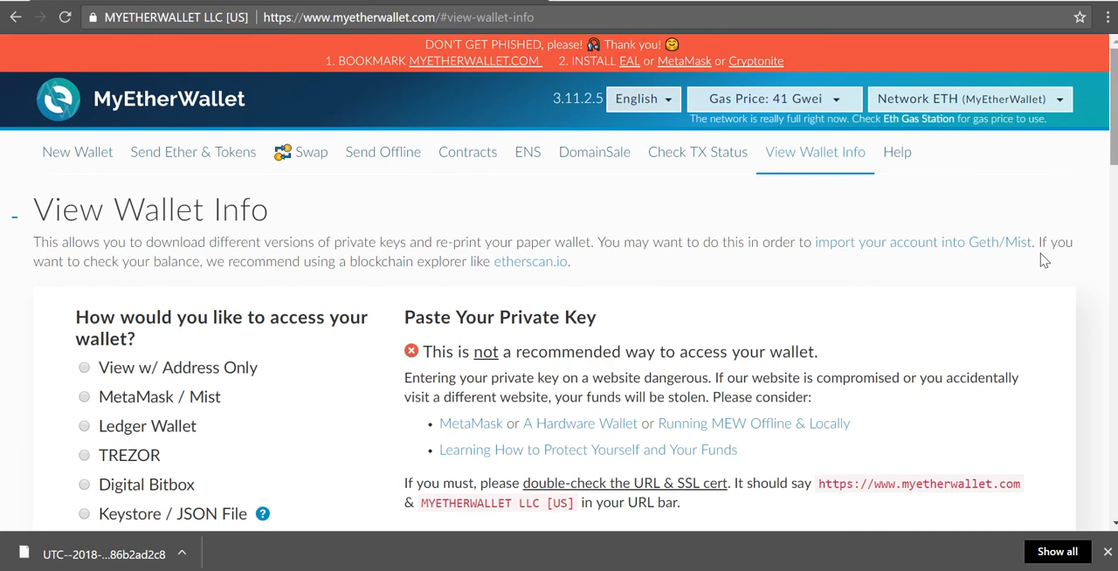
mouse_move(999, 368)
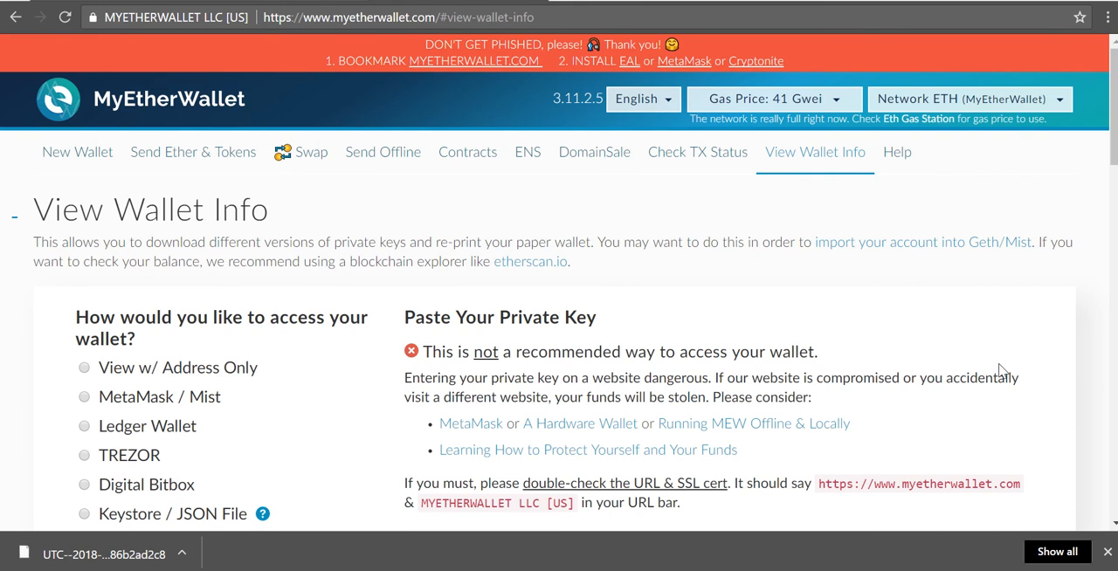